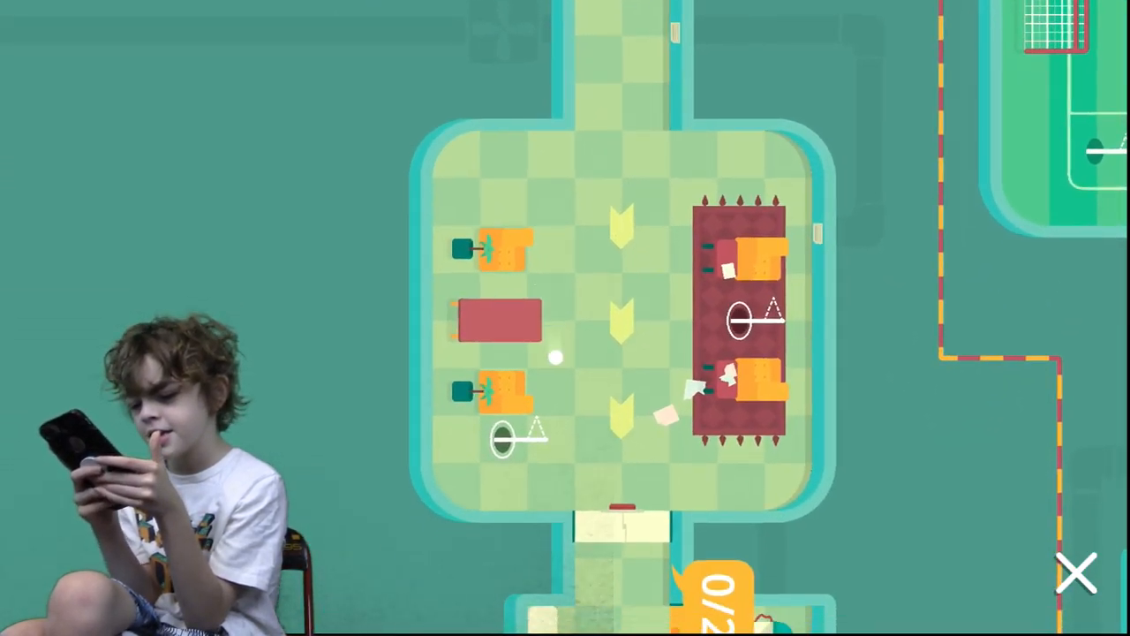
{"action": "left_click", "coordinate": [1075, 572]}
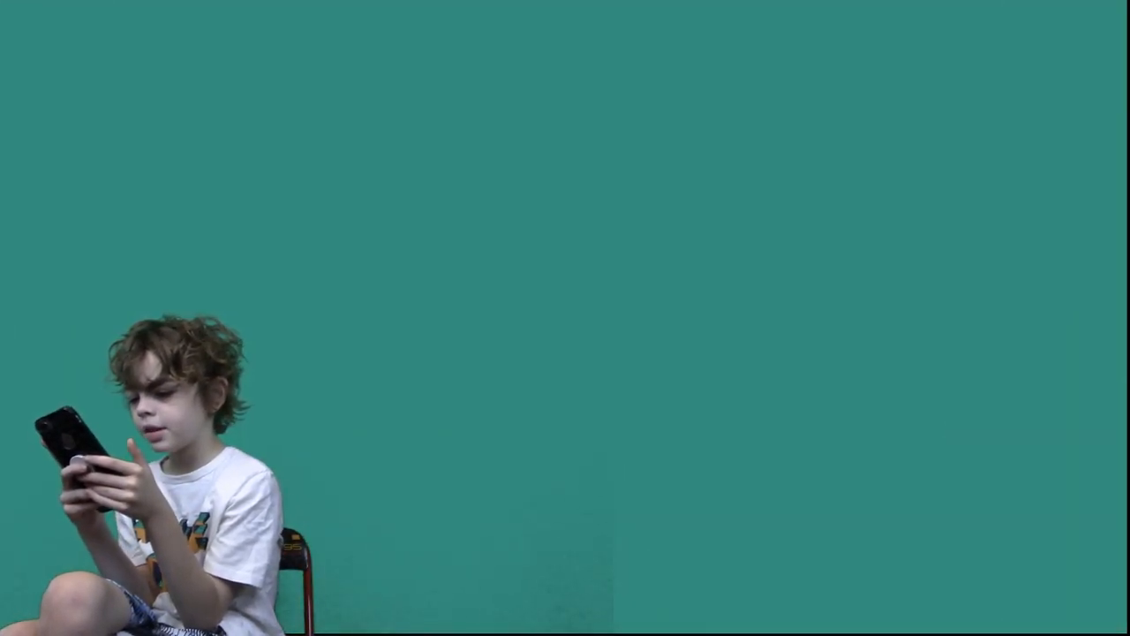